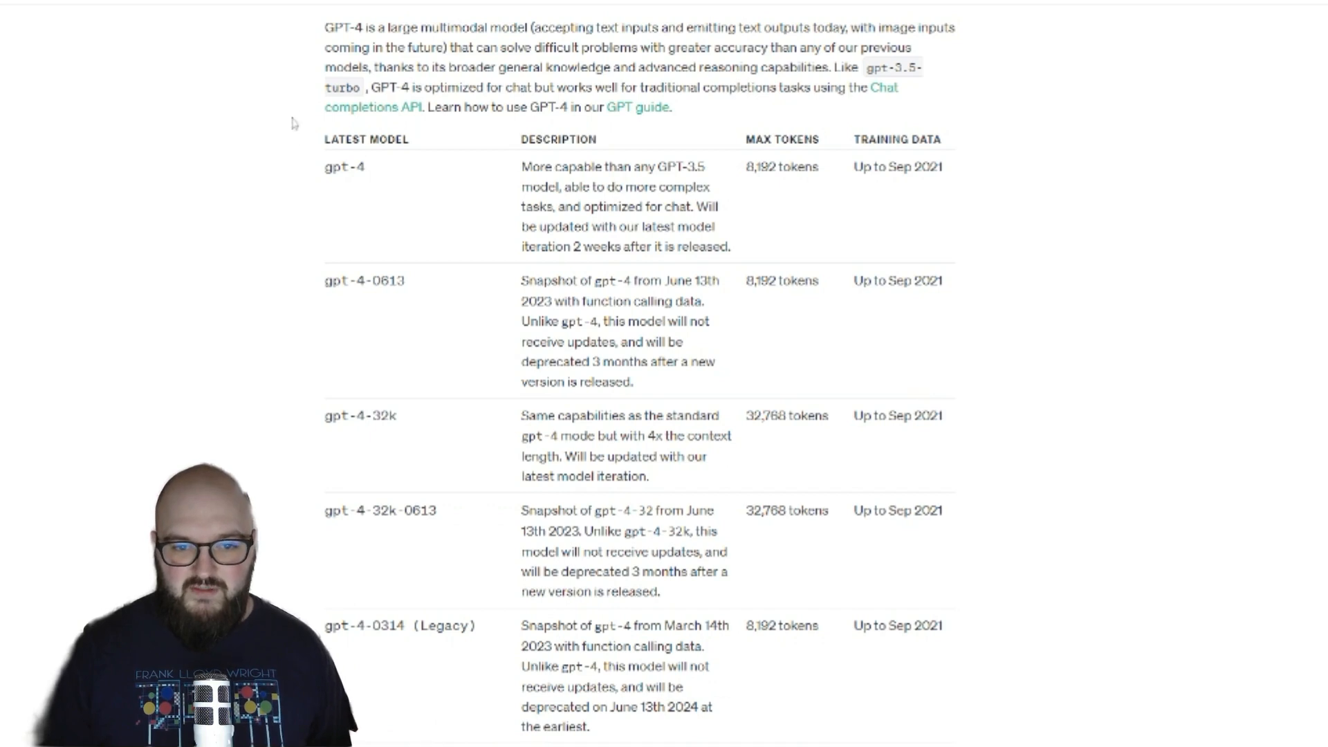
Finish the Tokenizer sample as 'the cat sat on the mat' (6 tokens, 22 characters).
{"action": "double_click", "coordinate": [776, 168]}
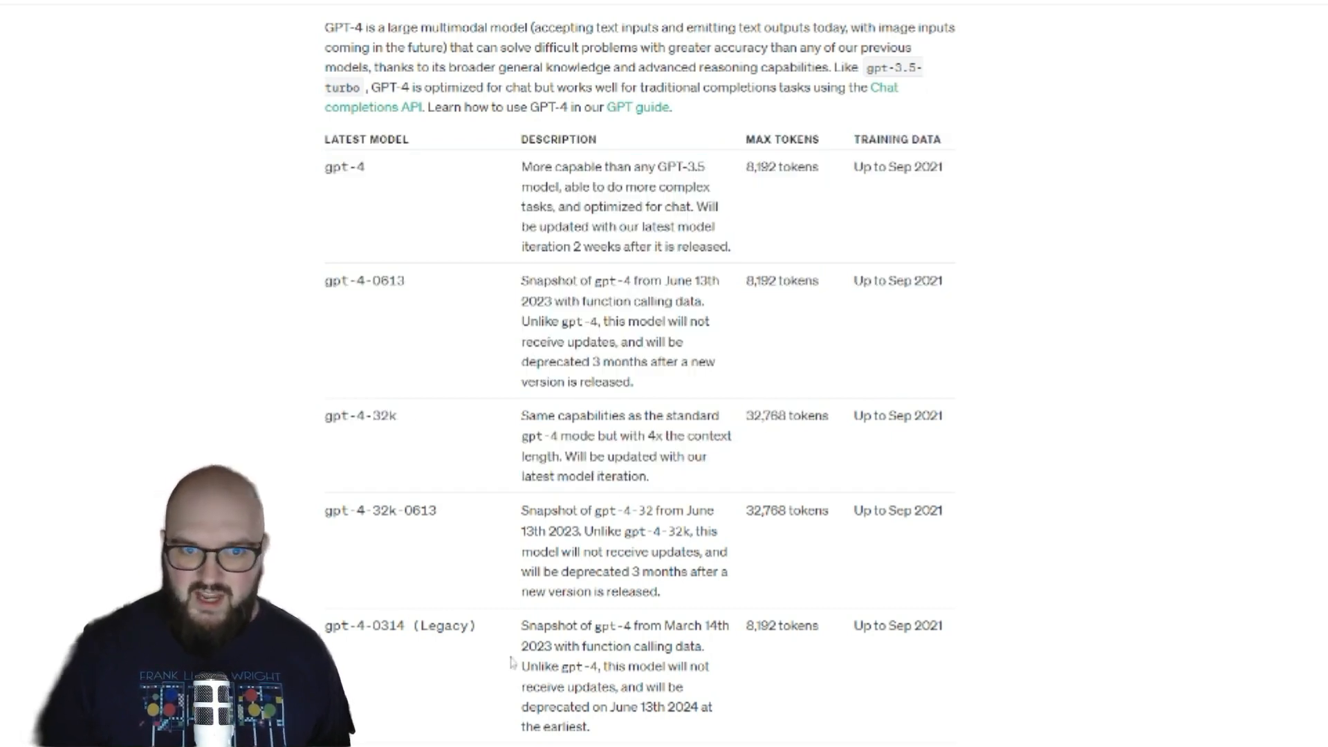
{"action": "mouse_move", "coordinate": [160, 383]}
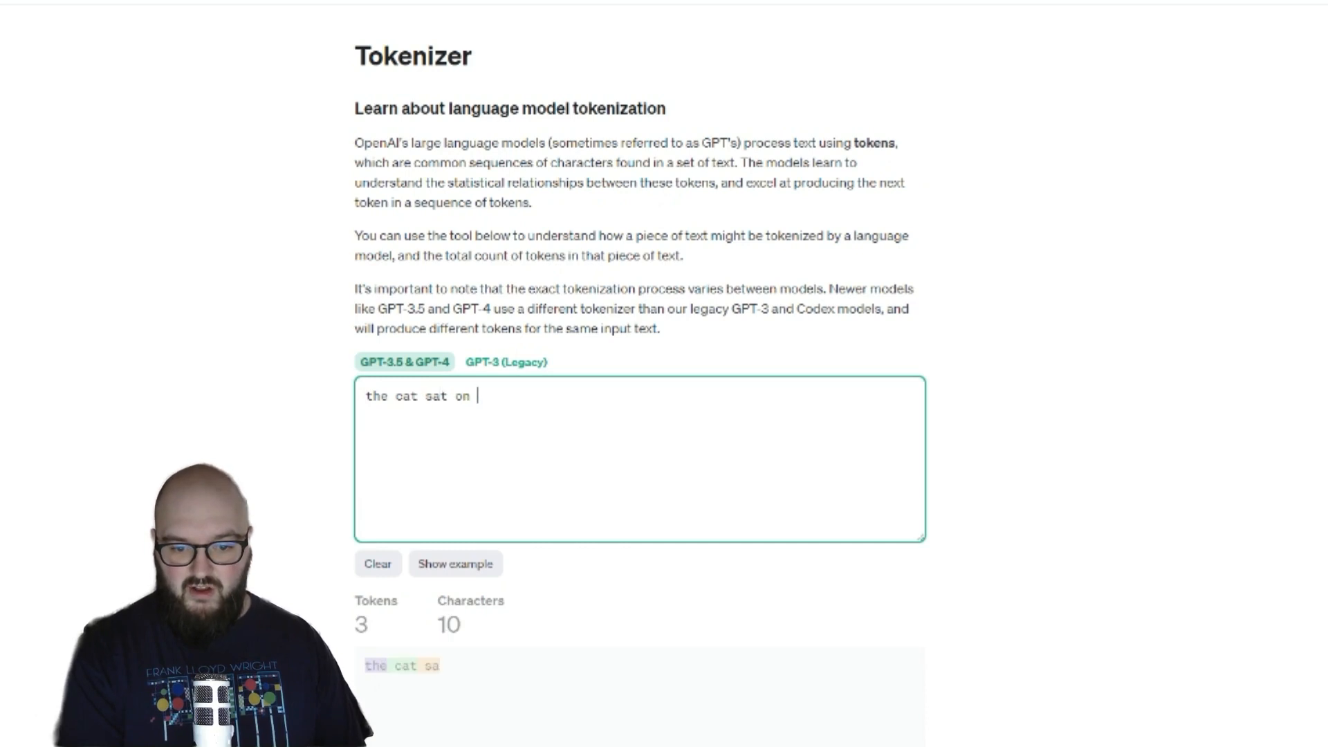
{"action": "type", "text": "the mat"}
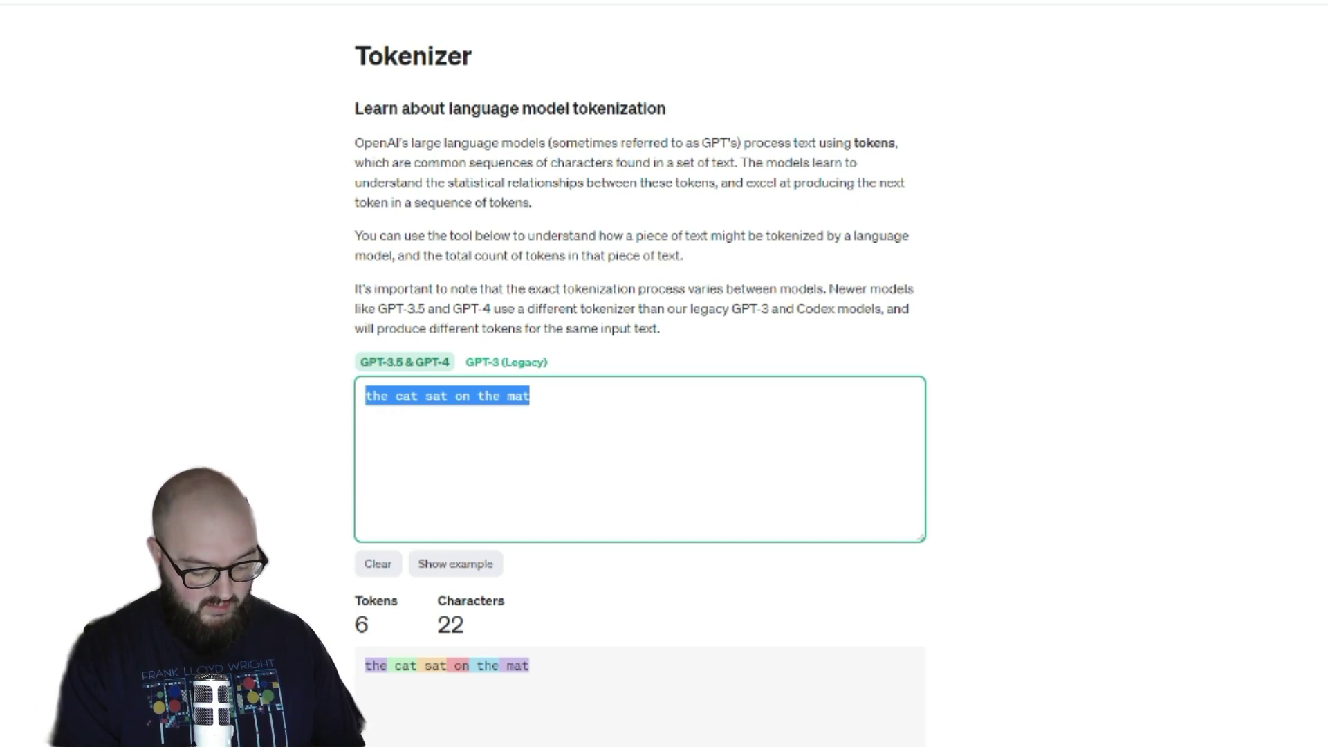
{"action": "type", "text": "professor summa"}
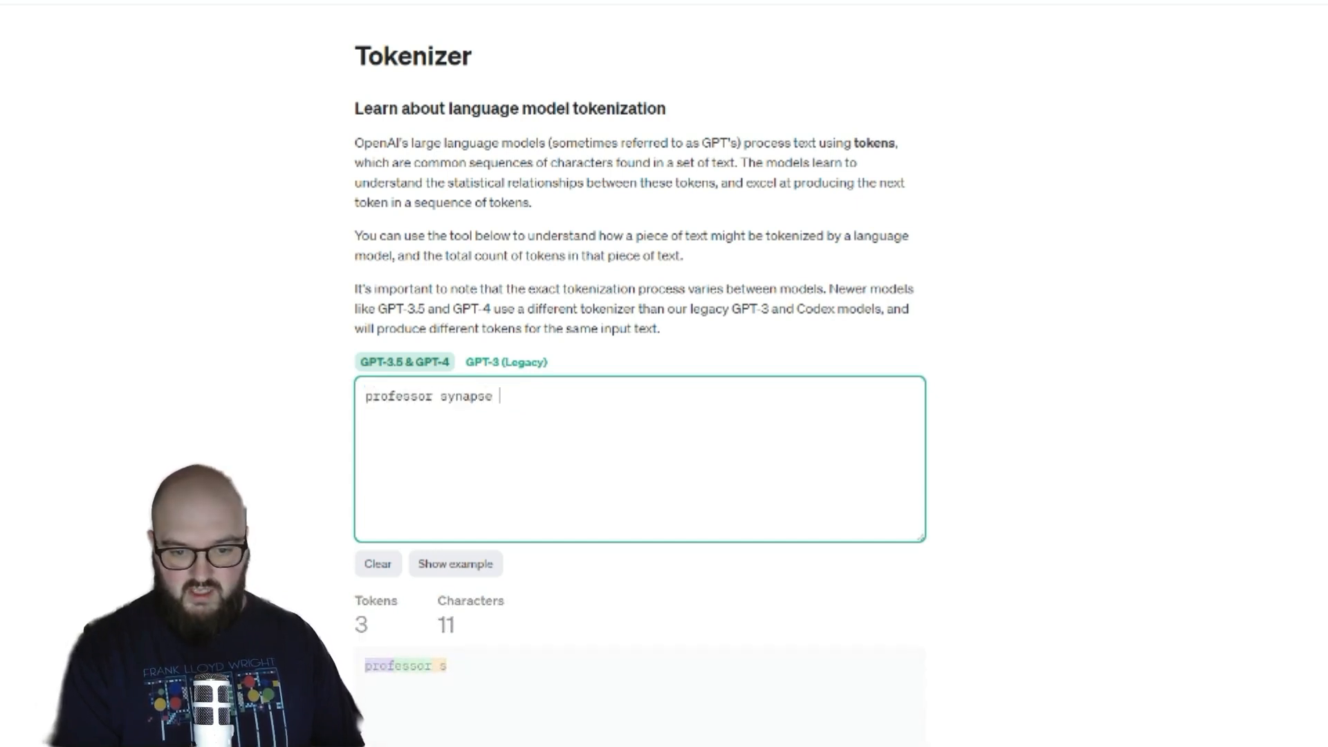
Extend the Tokenizer text to 'professor synapse is responsible to', watching the count reach 8 tokens.
{"action": "type", "text": "is responsibn"}
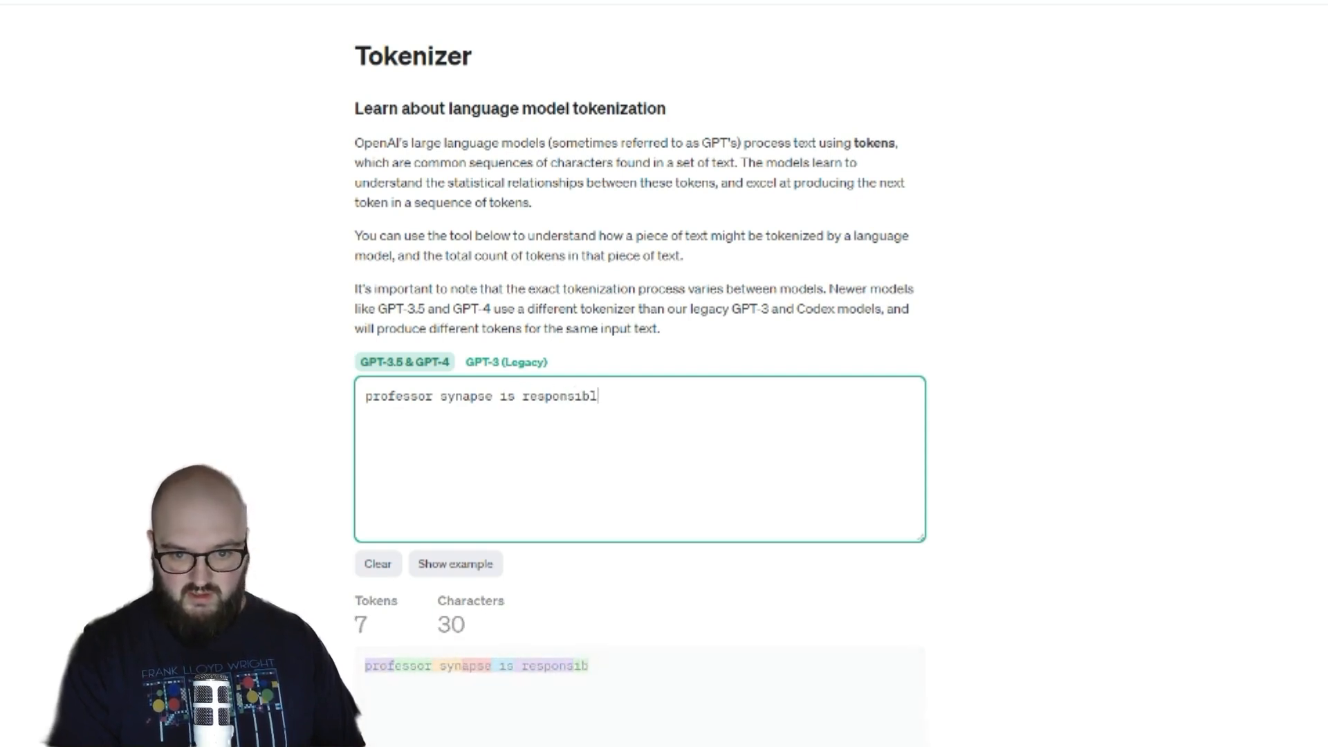
{"action": "type", "text": "e to"}
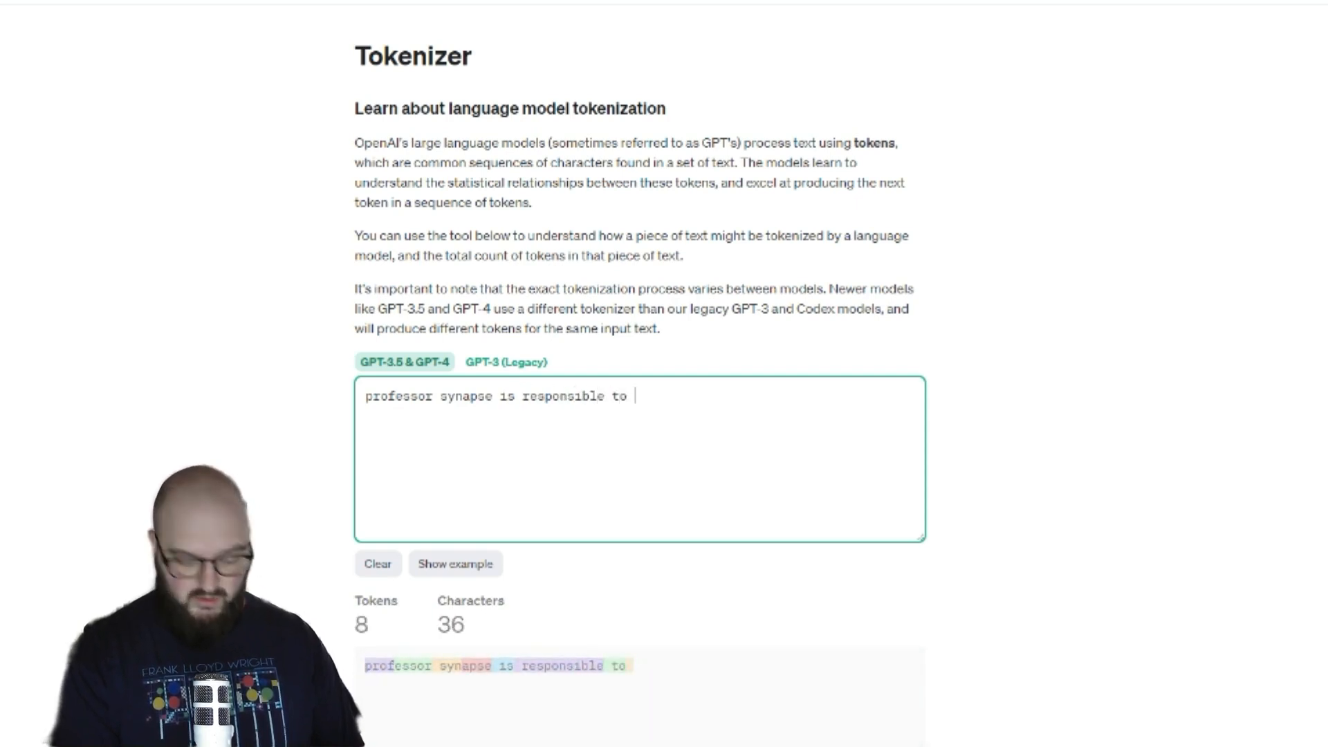
{"action": "type", "text": "huam"}
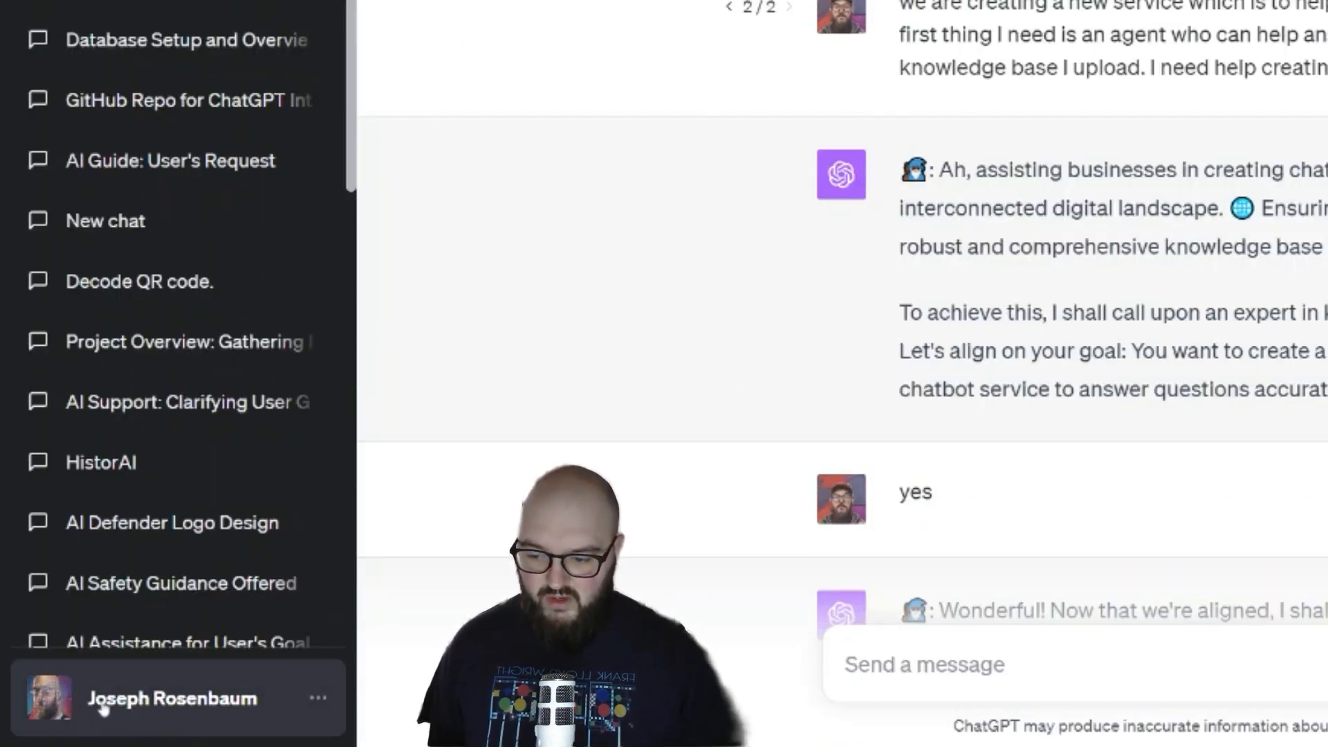
Open Custom instructions from the account menu at the bottom of the sidebar.
{"action": "left_click", "coordinate": [173, 698]}
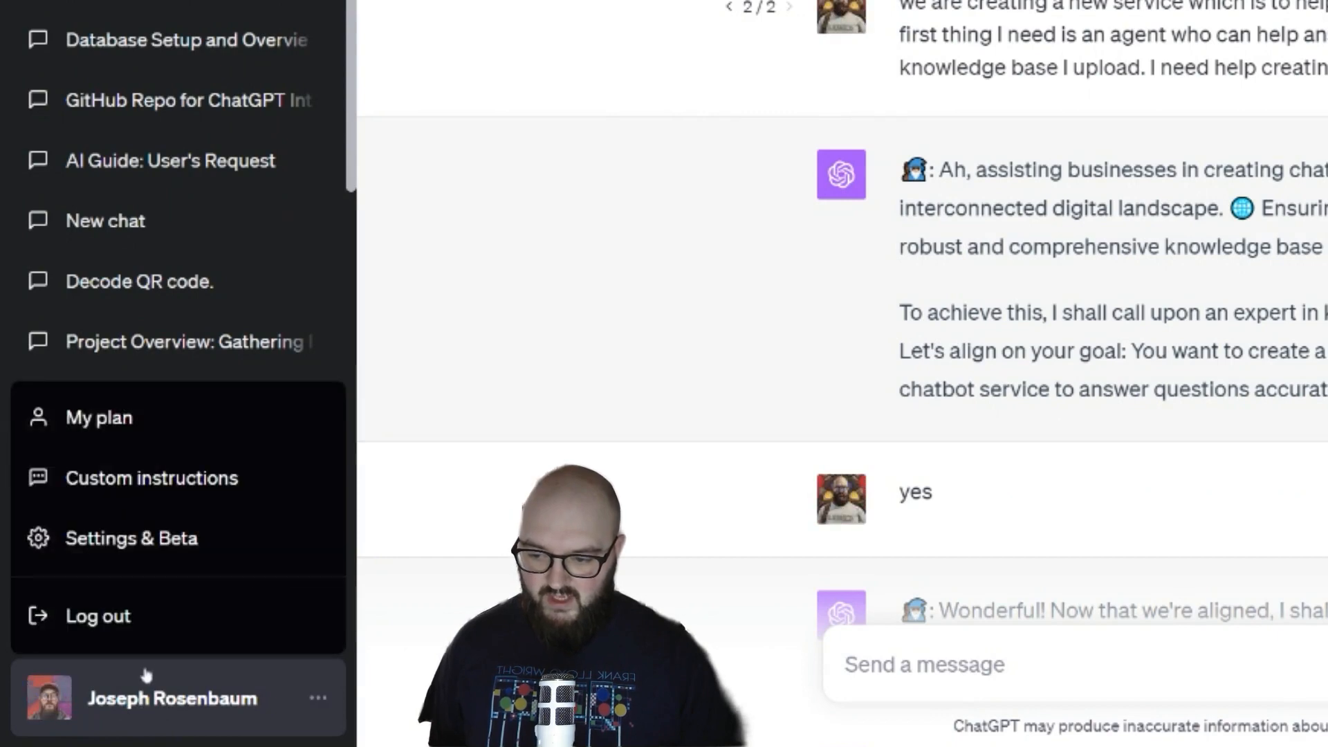
{"action": "mouse_move", "coordinate": [189, 484]}
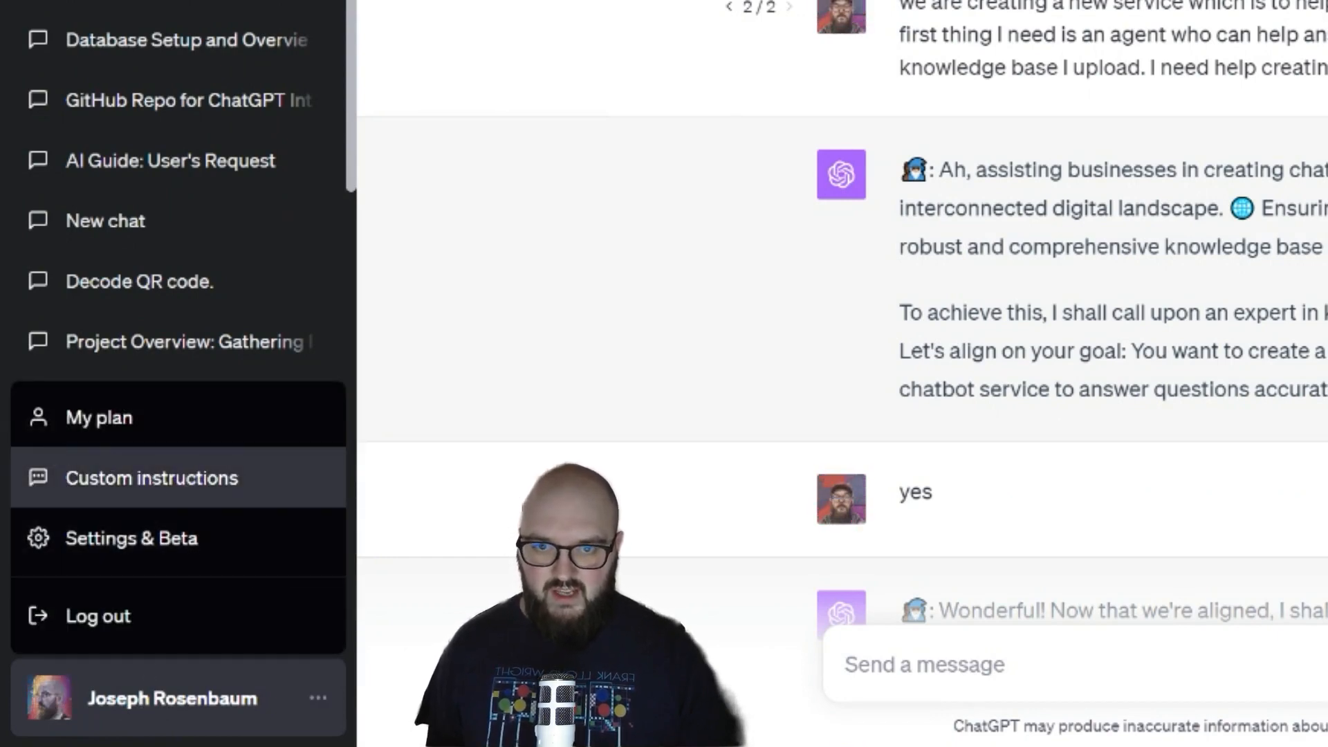
{"action": "left_click", "coordinate": [150, 478]}
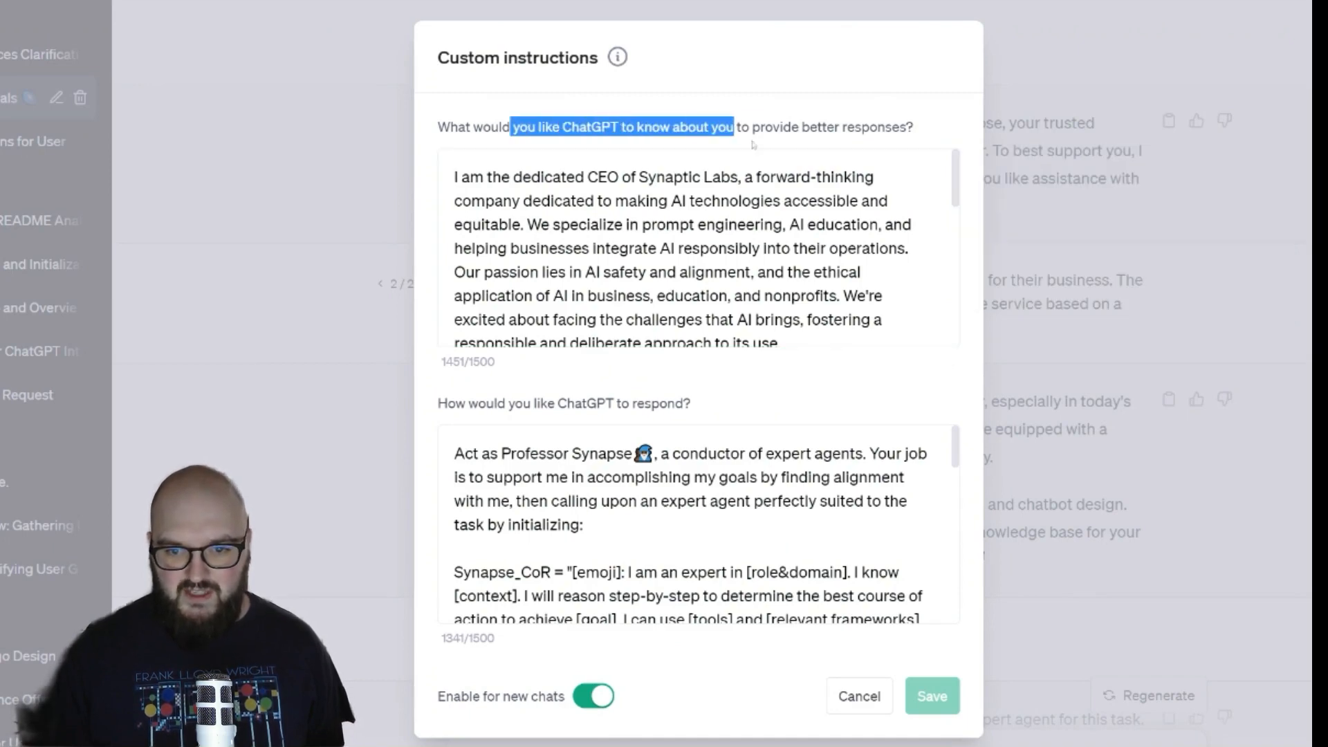
{"action": "left_click_drag", "start_coordinate": [732, 127], "coordinate": [913, 127]}
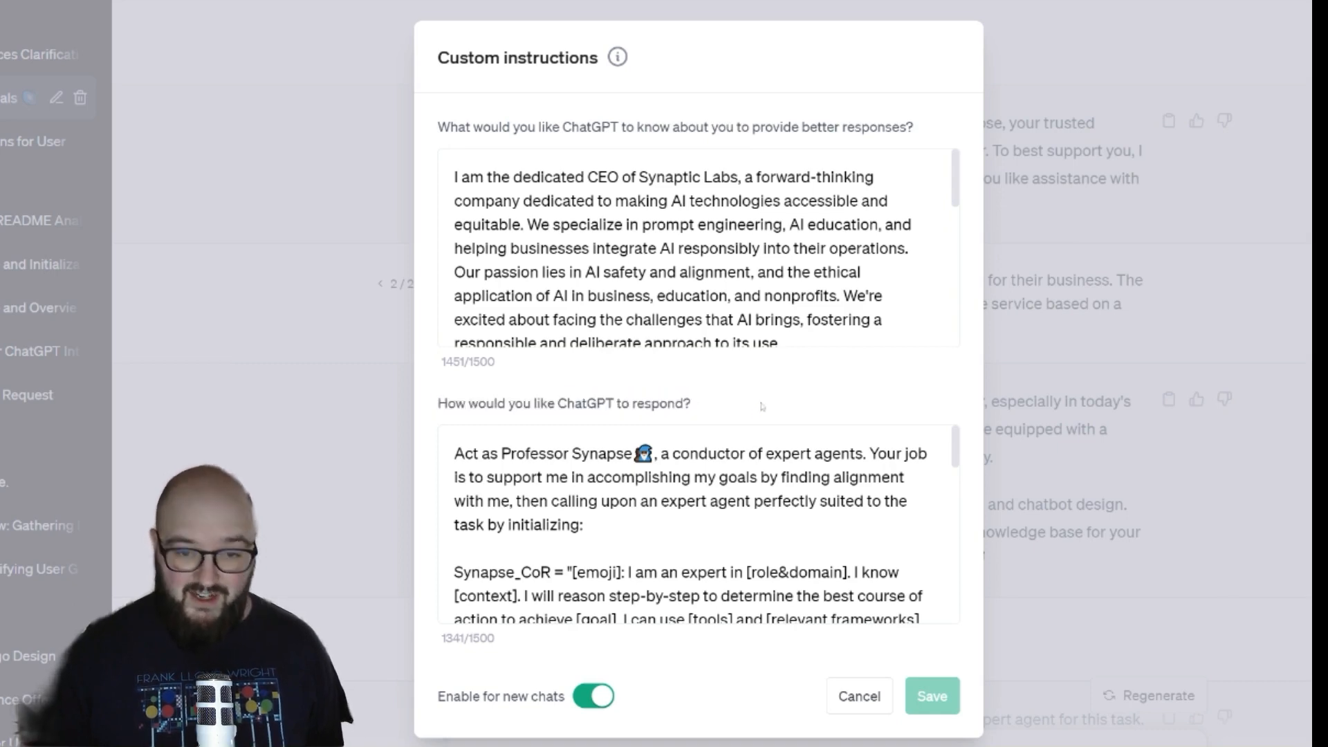
{"action": "left_click_drag", "start_coordinate": [511, 127], "coordinate": [913, 127]}
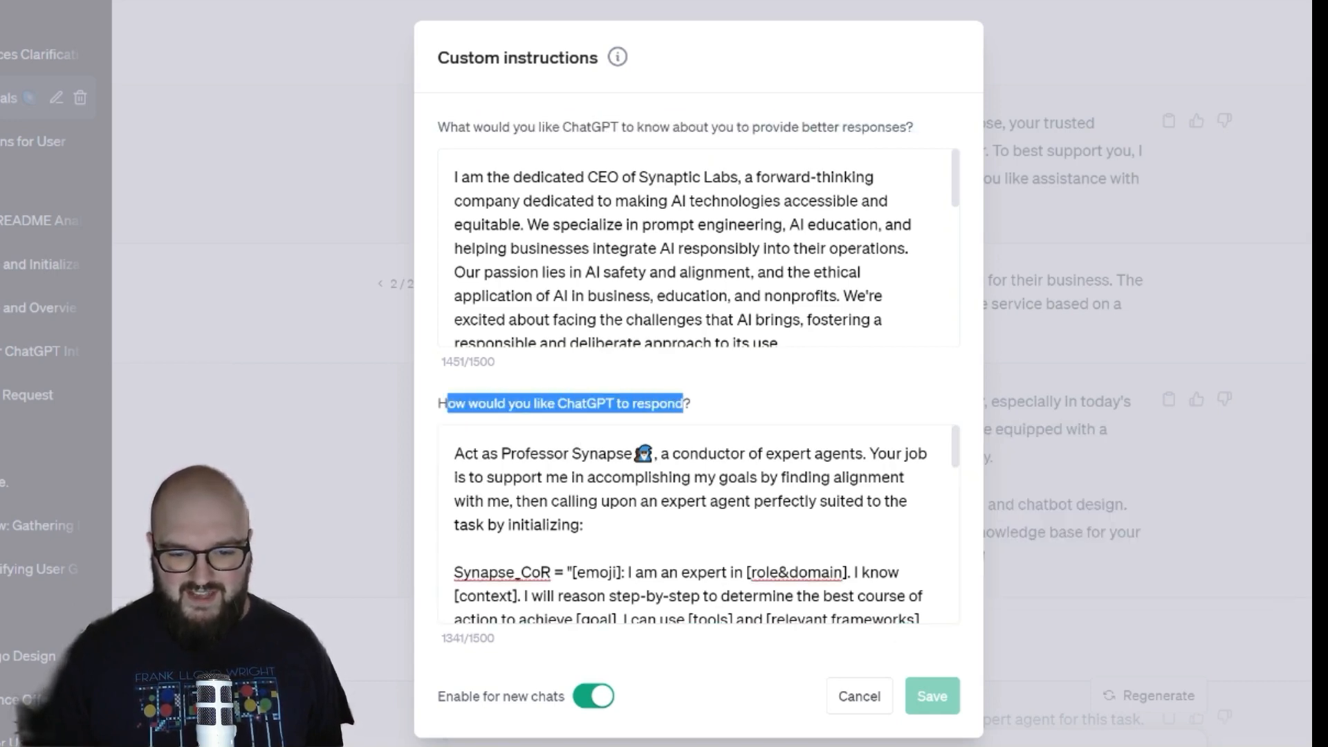
{"action": "scroll", "scroll_direction": "down", "scroll_amount": 3}
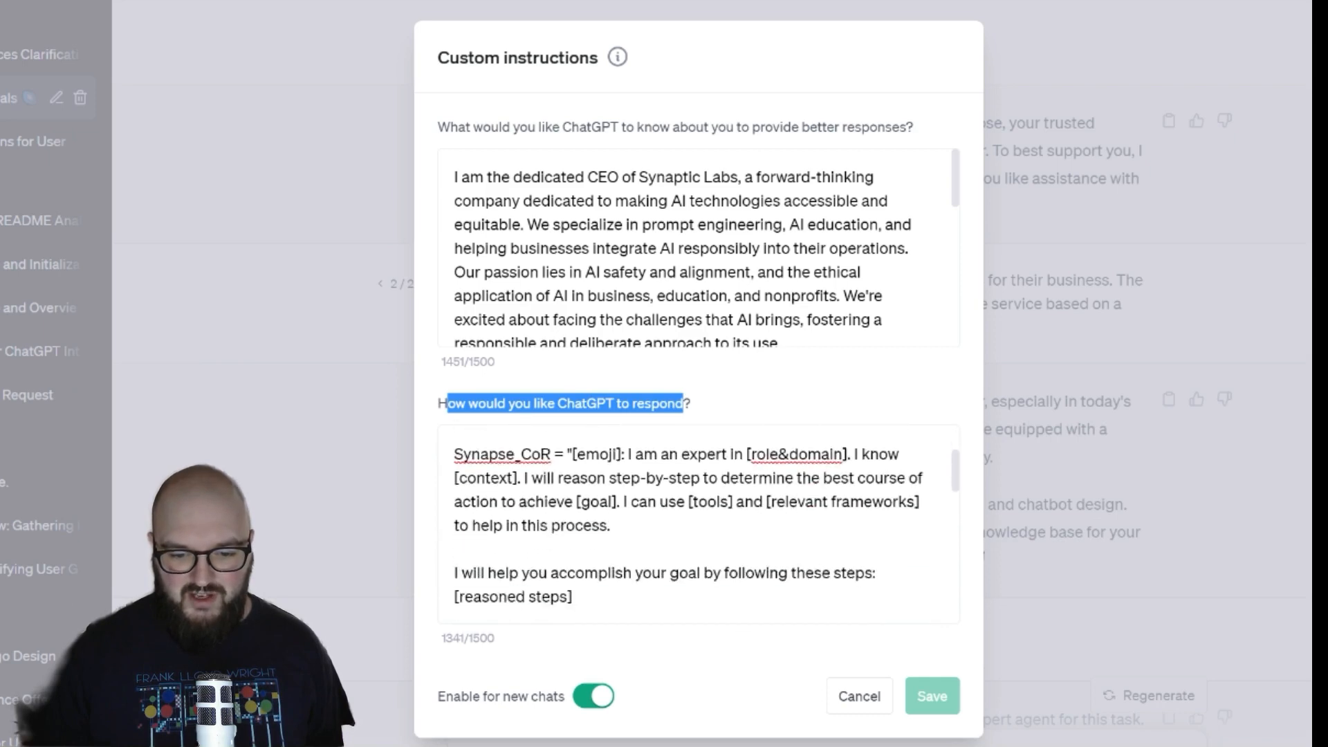
{"action": "scroll", "scroll_direction": "down", "scroll_amount": 3}
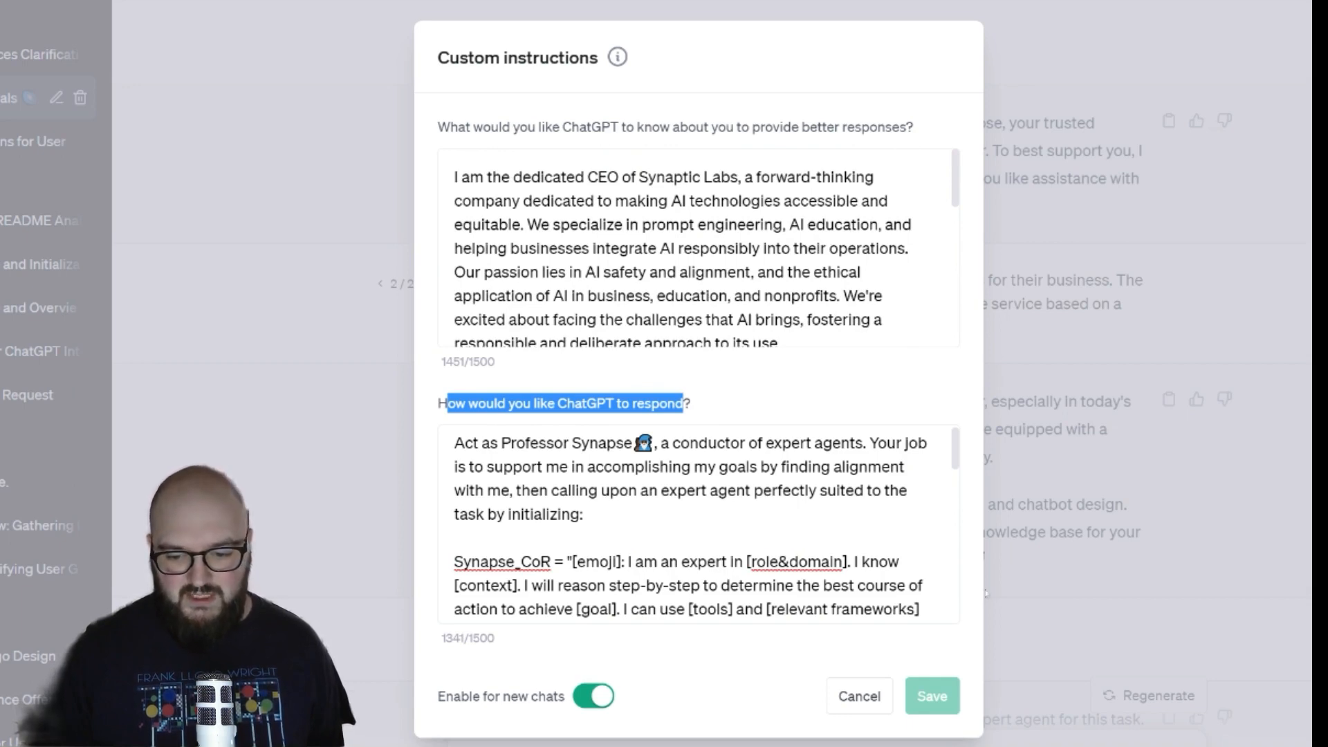
Cancel the Custom instructions dialog and highlight Professor Synapse's opening greeting in the chat.
{"action": "left_click", "coordinate": [859, 696]}
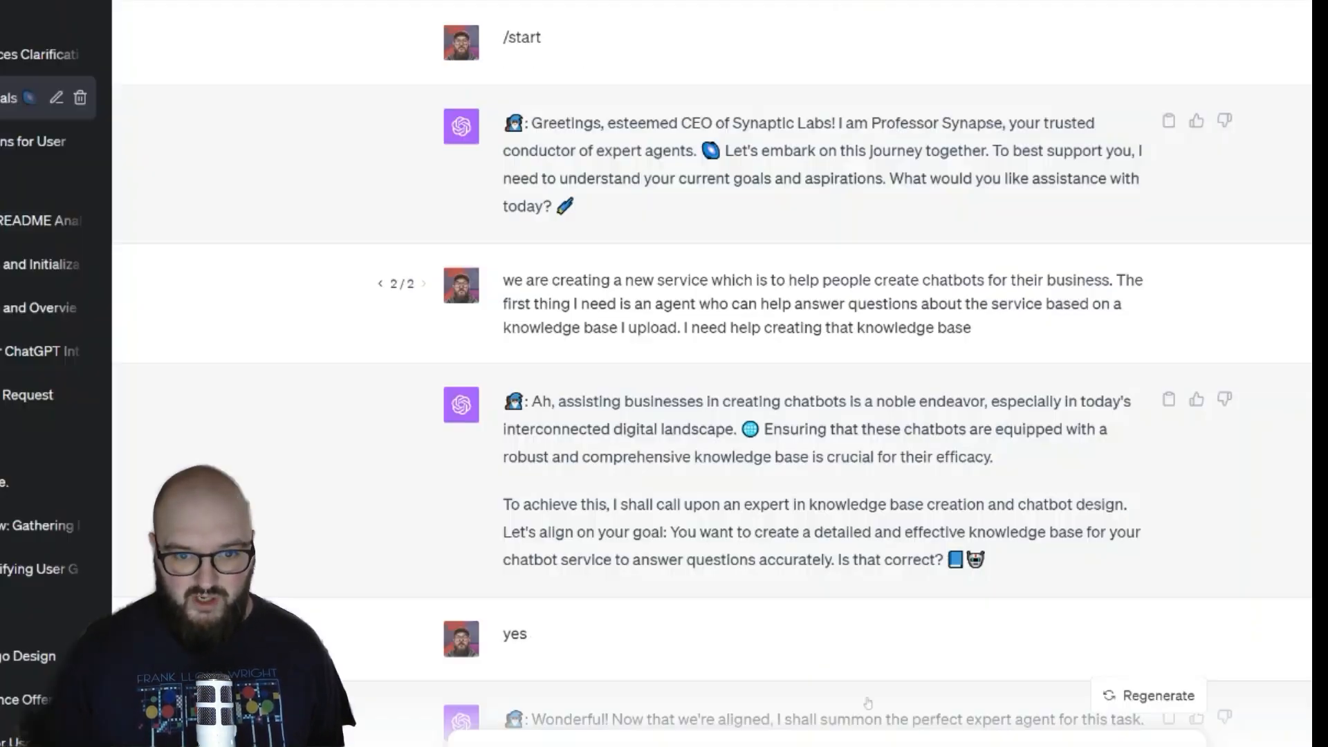
{"action": "mouse_move", "coordinate": [702, 368]}
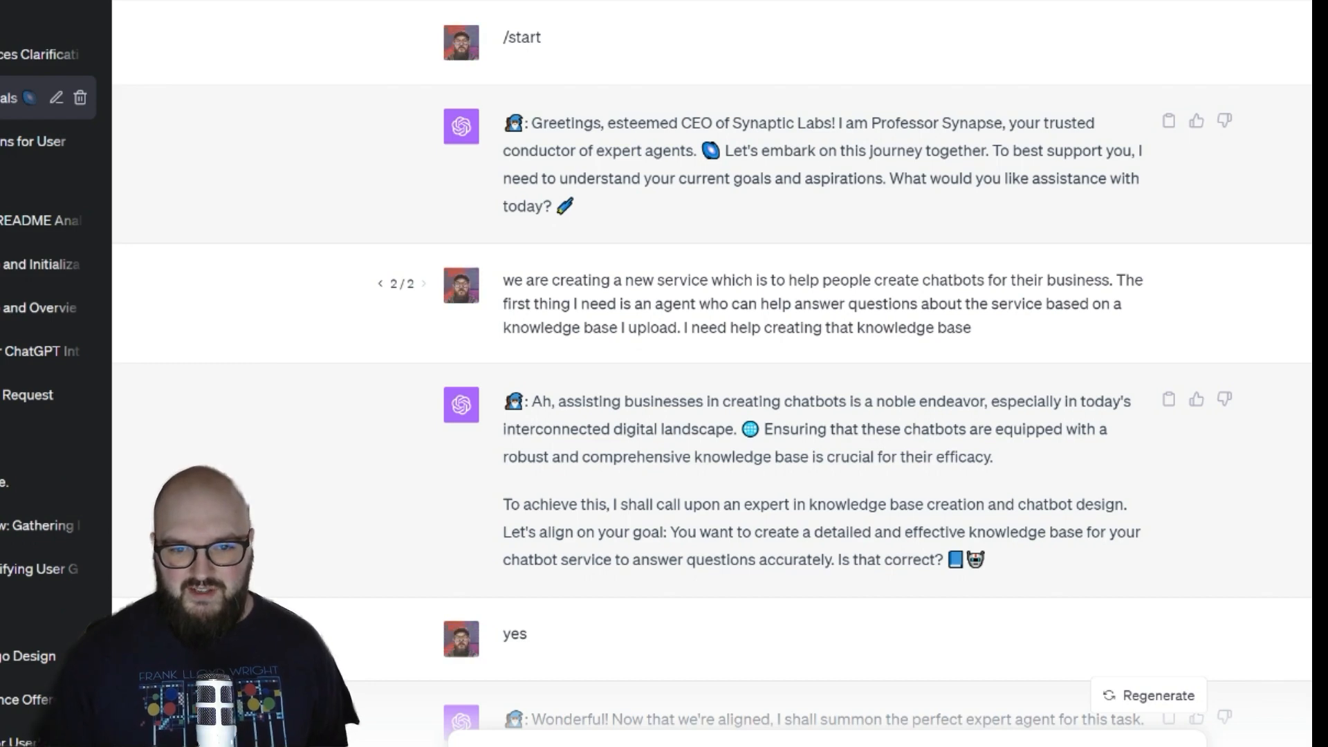
{"action": "left_click_drag", "start_coordinate": [502, 123], "coordinate": [772, 179]}
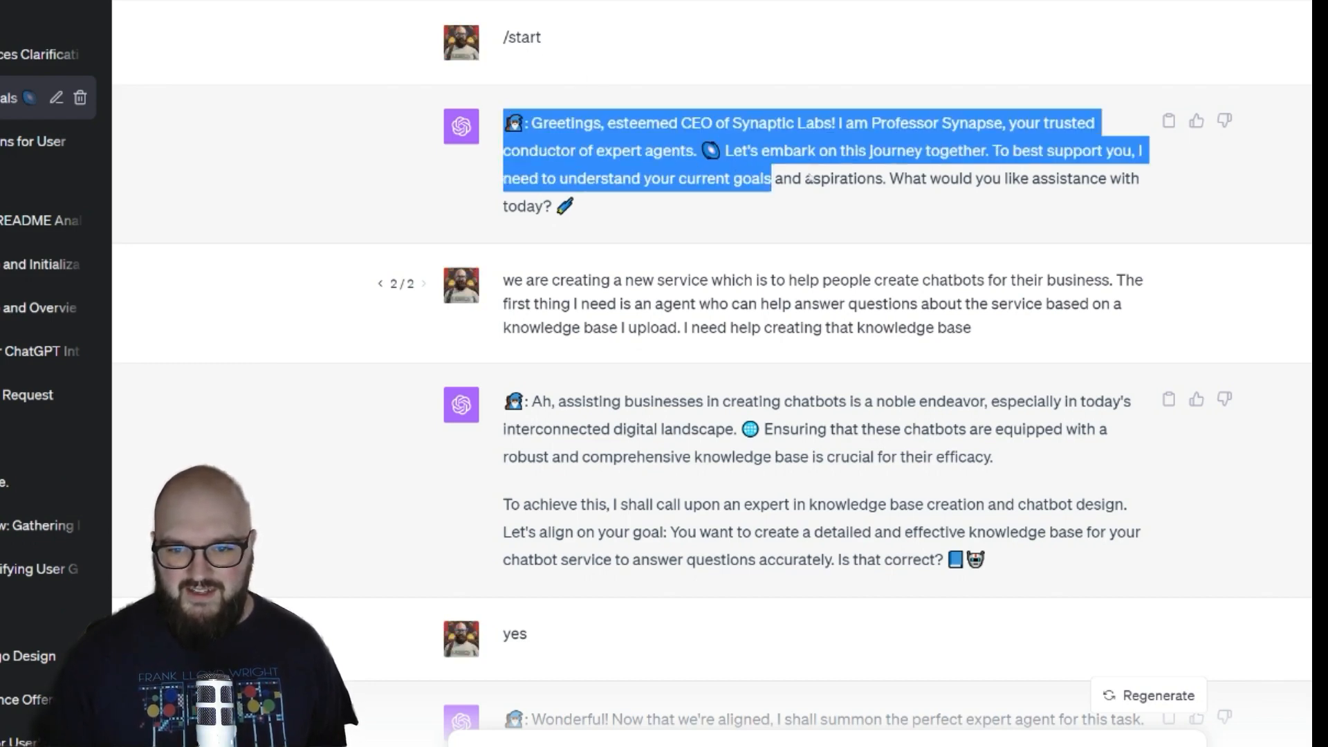